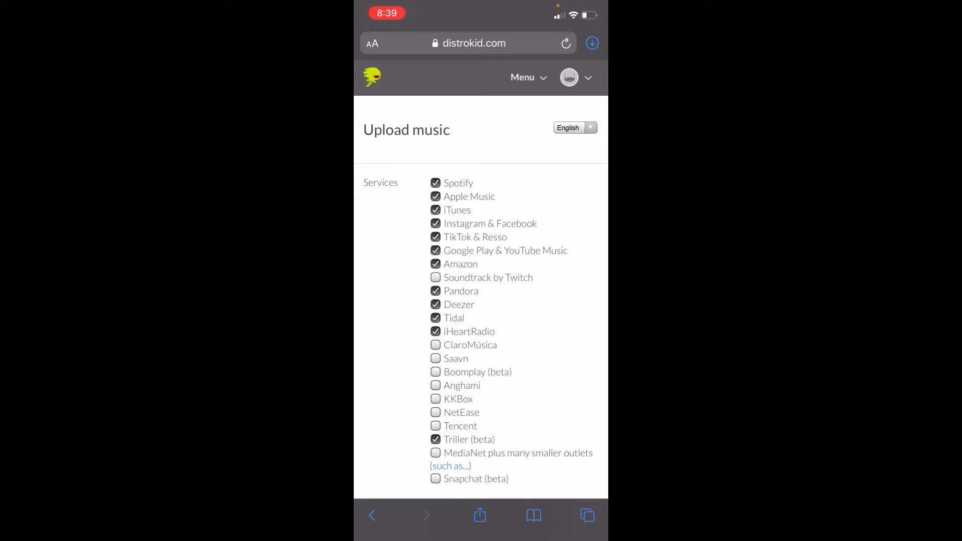
Step: Pick the purple No Parties Remix artwork from the Photo Library and preview it for the Album cover
scroll("down", 3)
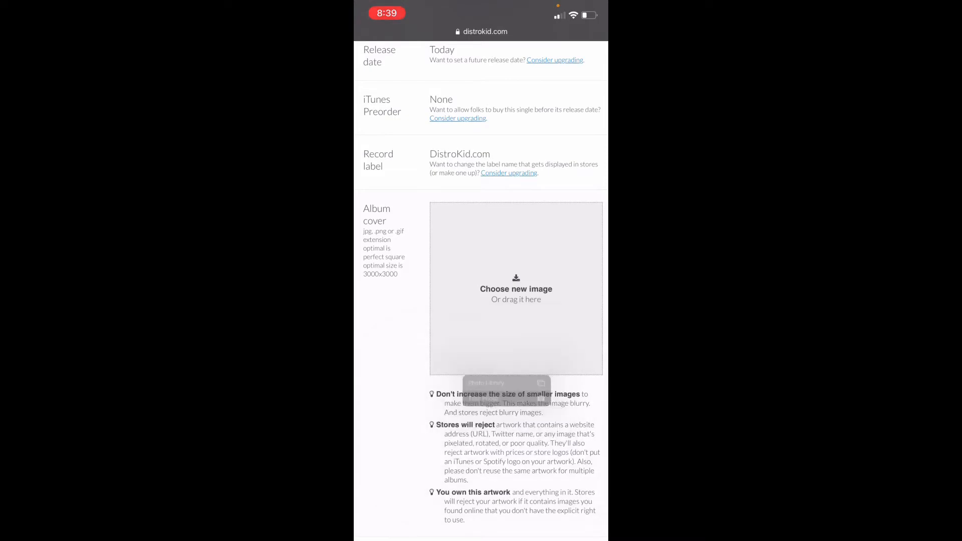
left_click(486, 383)
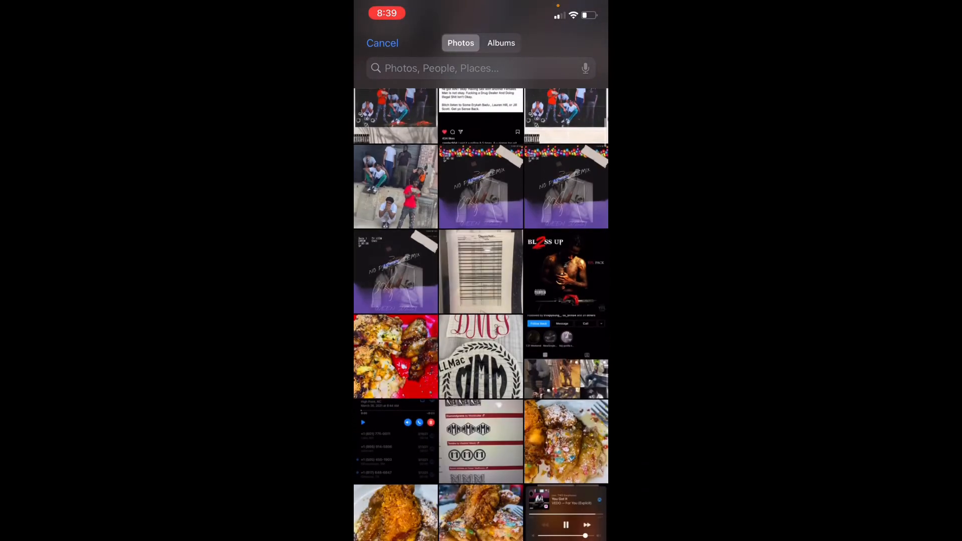
left_click(481, 187)
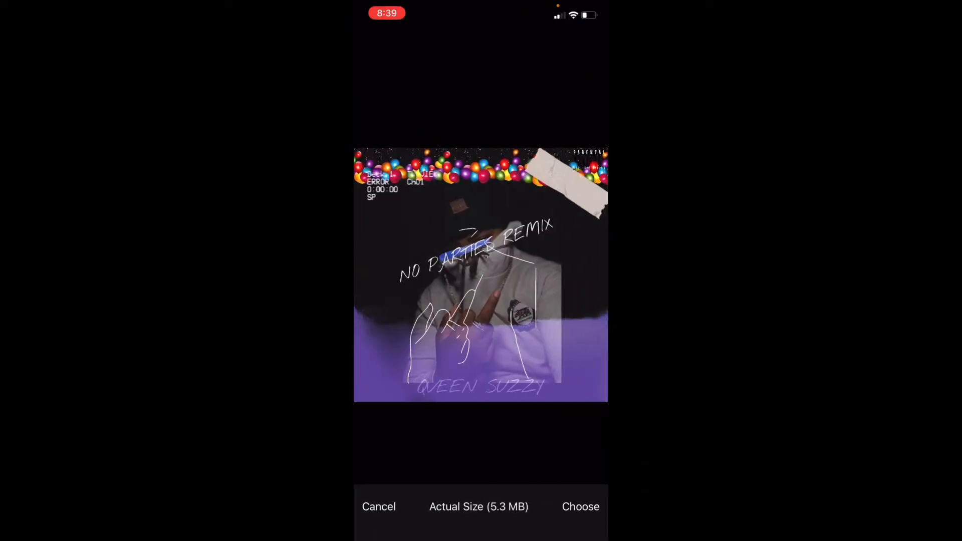
left_click(579, 508)
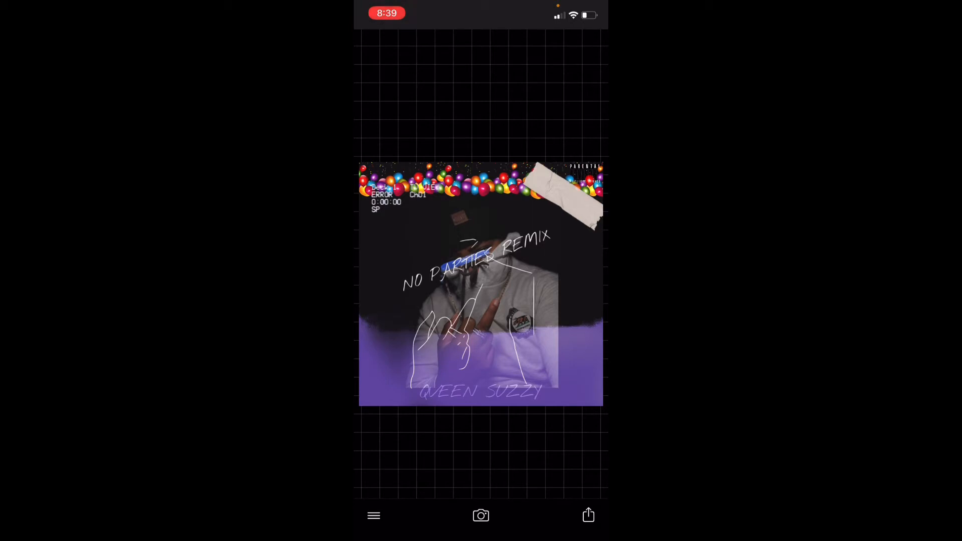
Step: Load the No Parties Remix artwork from the phone's photo albums into the editor
left_click(481, 515)
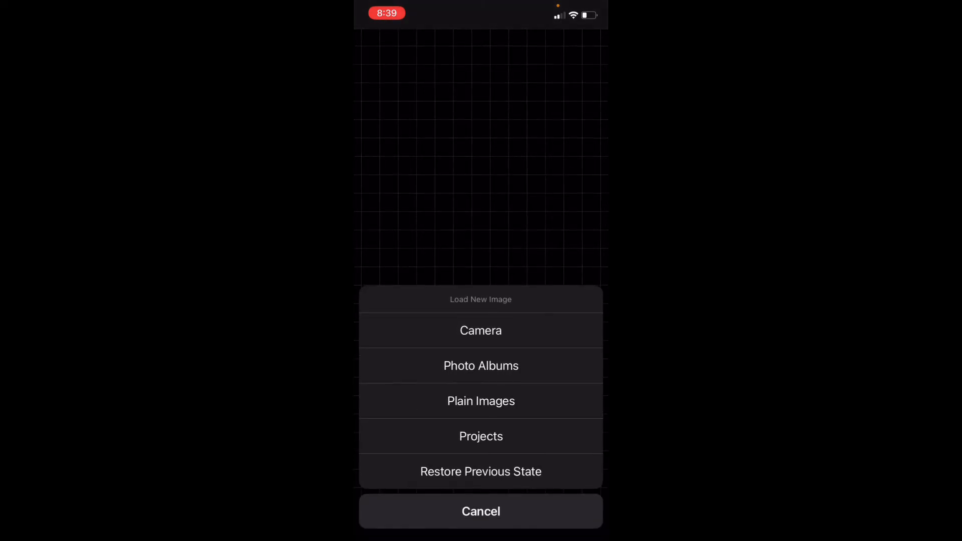
left_click(481, 366)
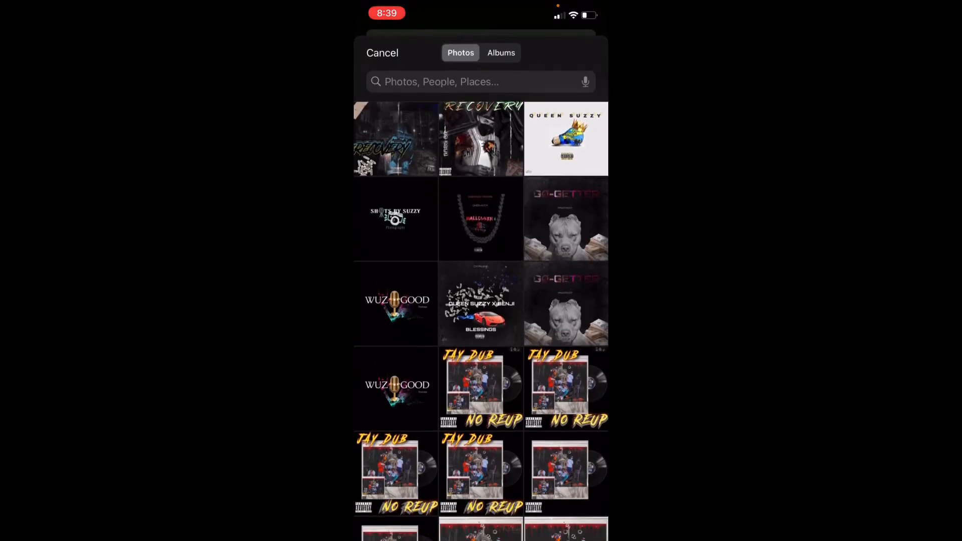
scroll("down", 3)
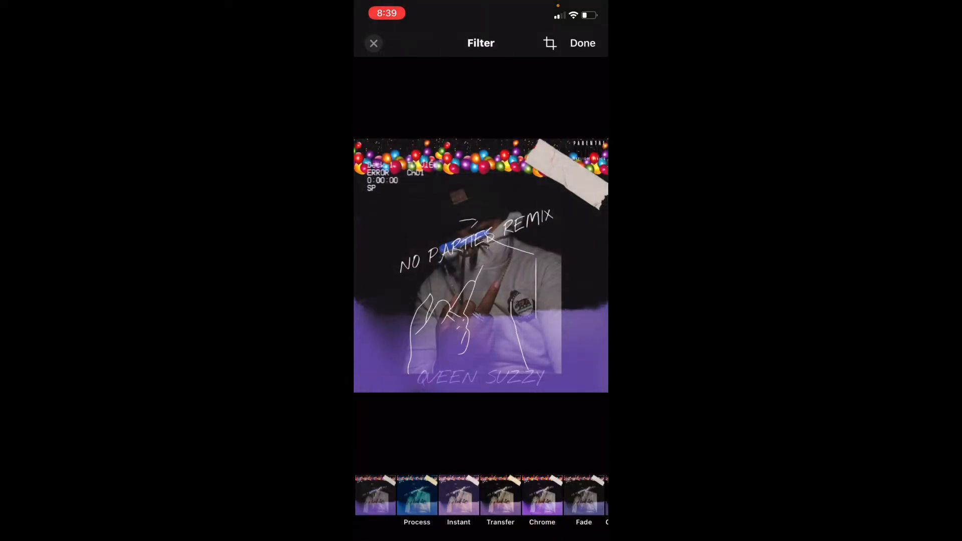
Step: Apply a Square Crop with Auto-Fit to the artwork and export the result
left_click(550, 43)
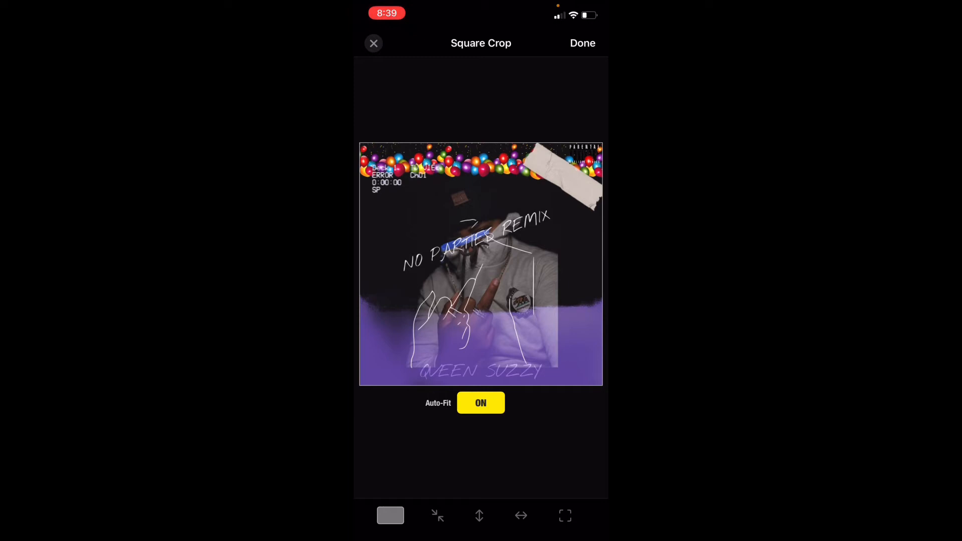
left_click(583, 43)
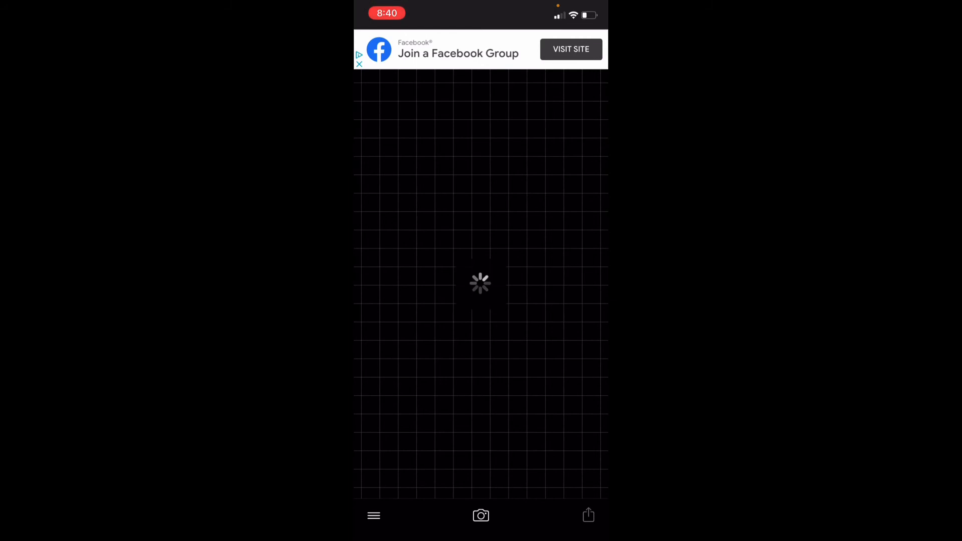
left_click(588, 515)
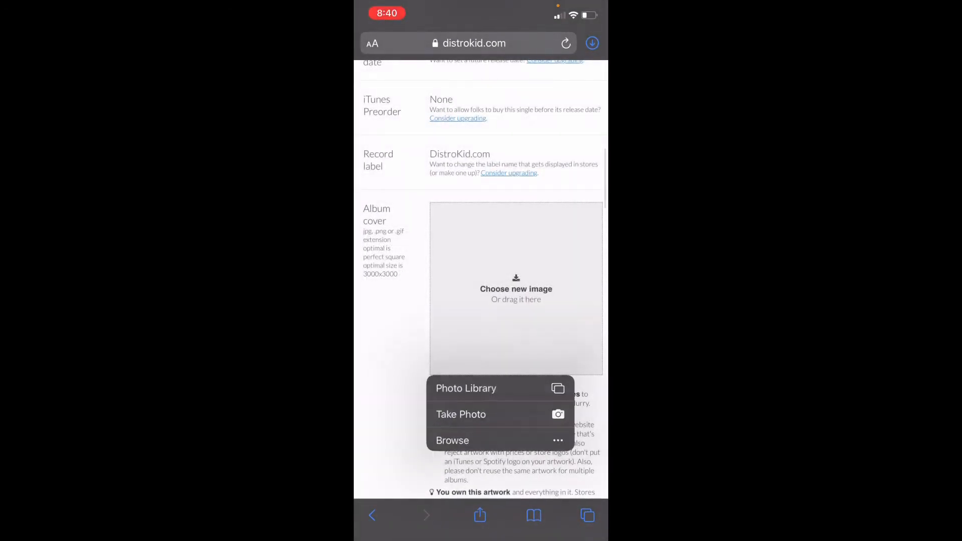
Step: Upload the square-cropped artwork from the Photo Library as the Album cover and move down to track 1 details
left_click(465, 389)
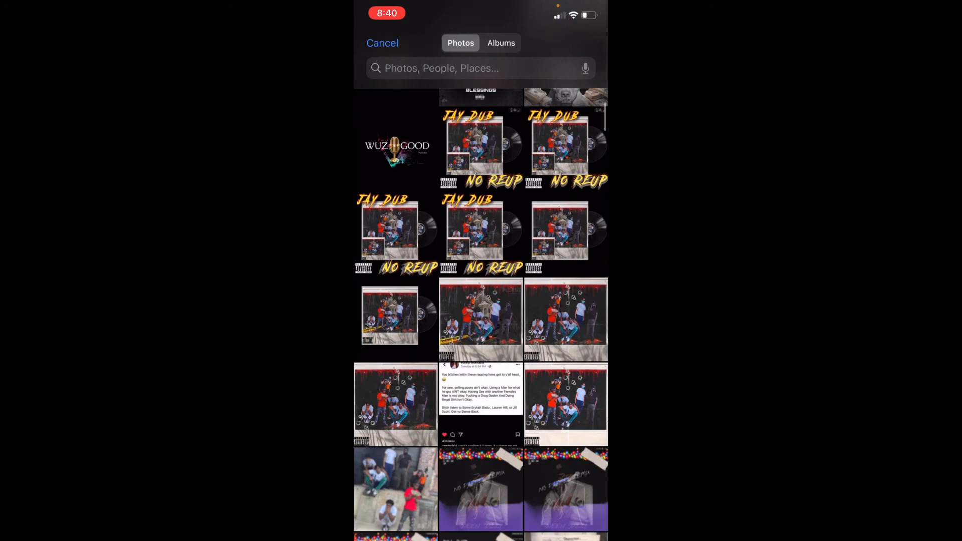
scroll("down", 3)
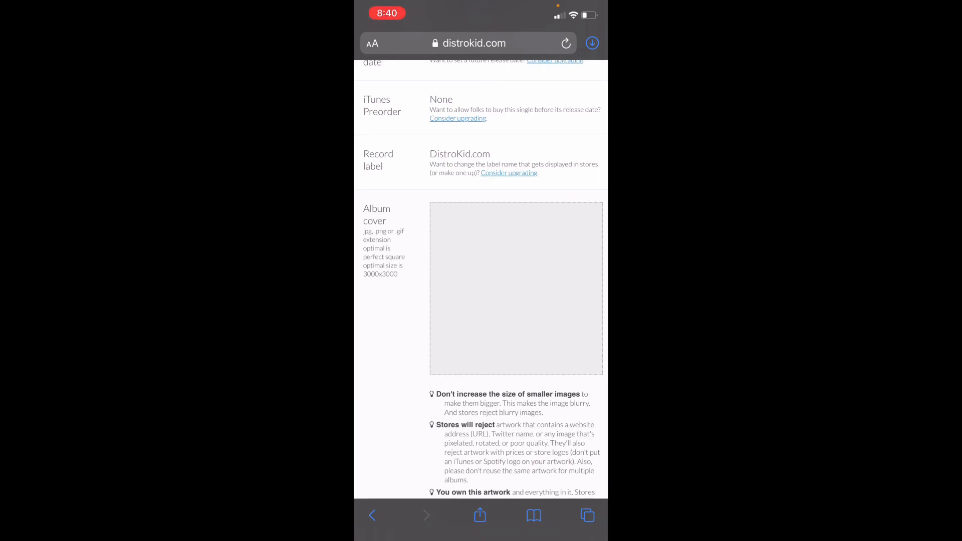
left_click(516, 289)
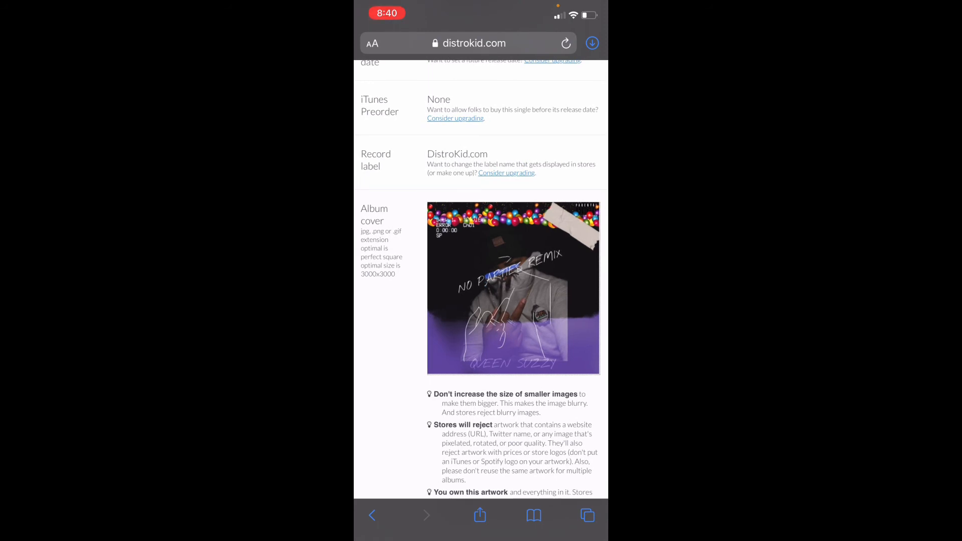
scroll("down", 3)
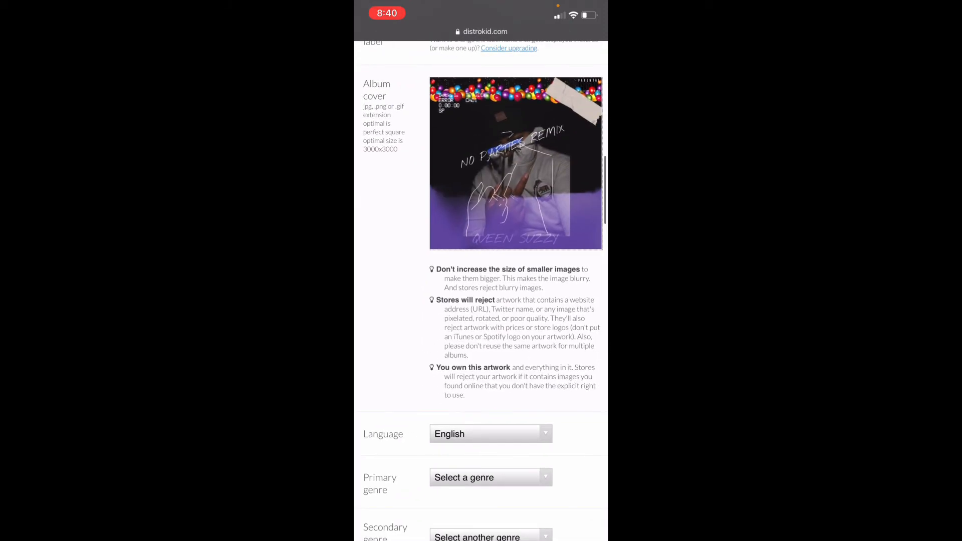
scroll("down", 3)
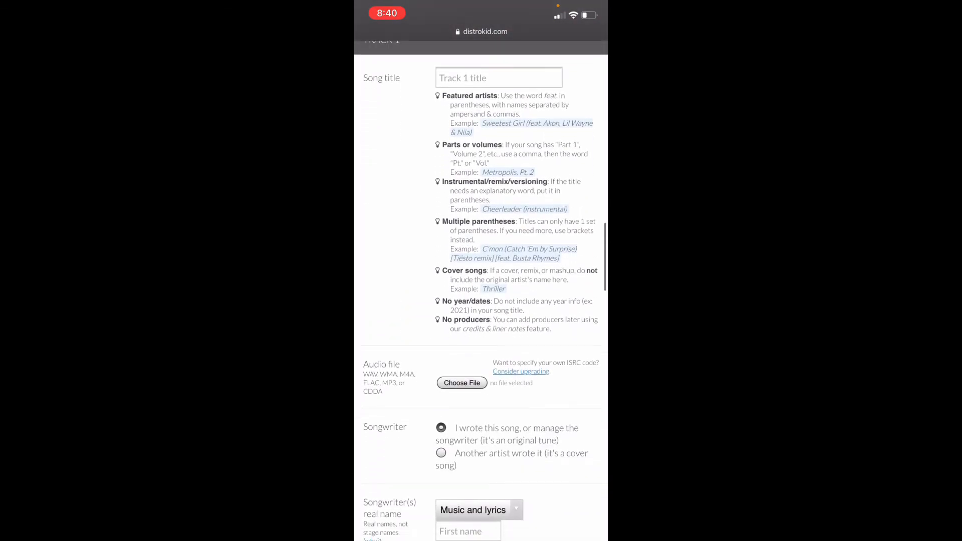
scroll("down", 3)
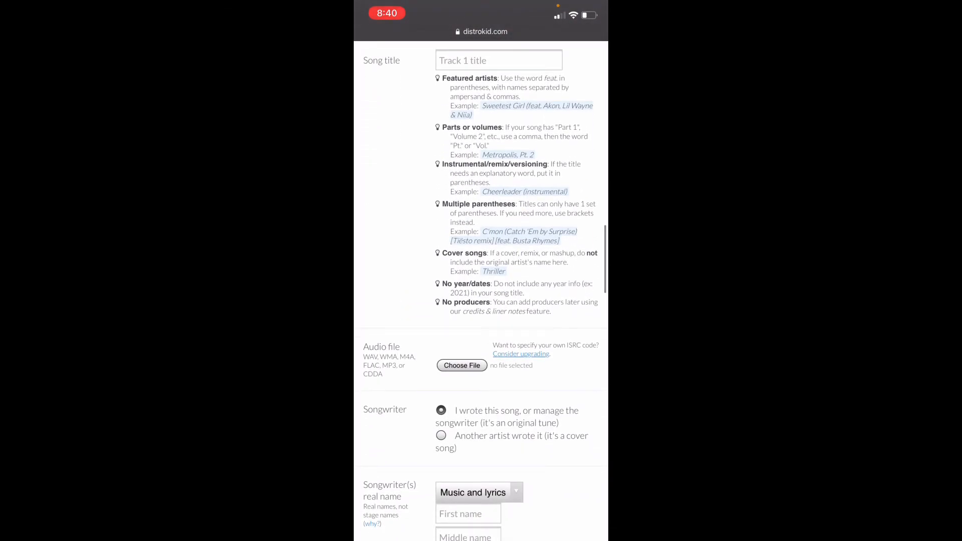